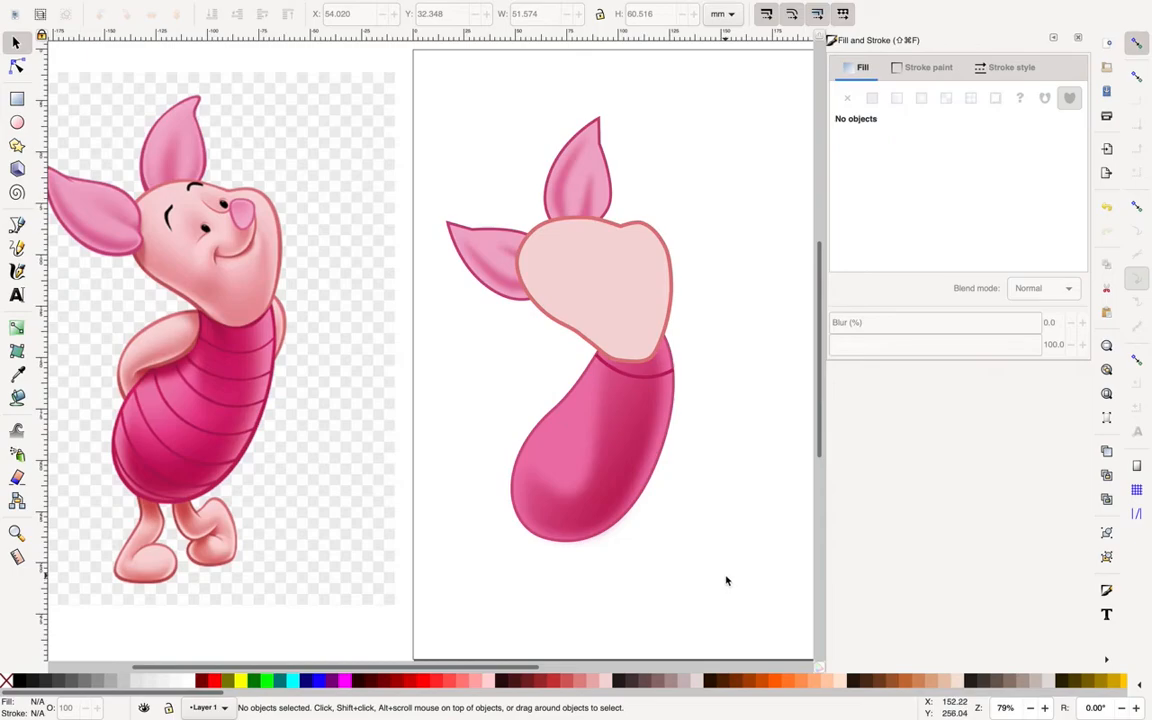
mouse_move(488, 644)
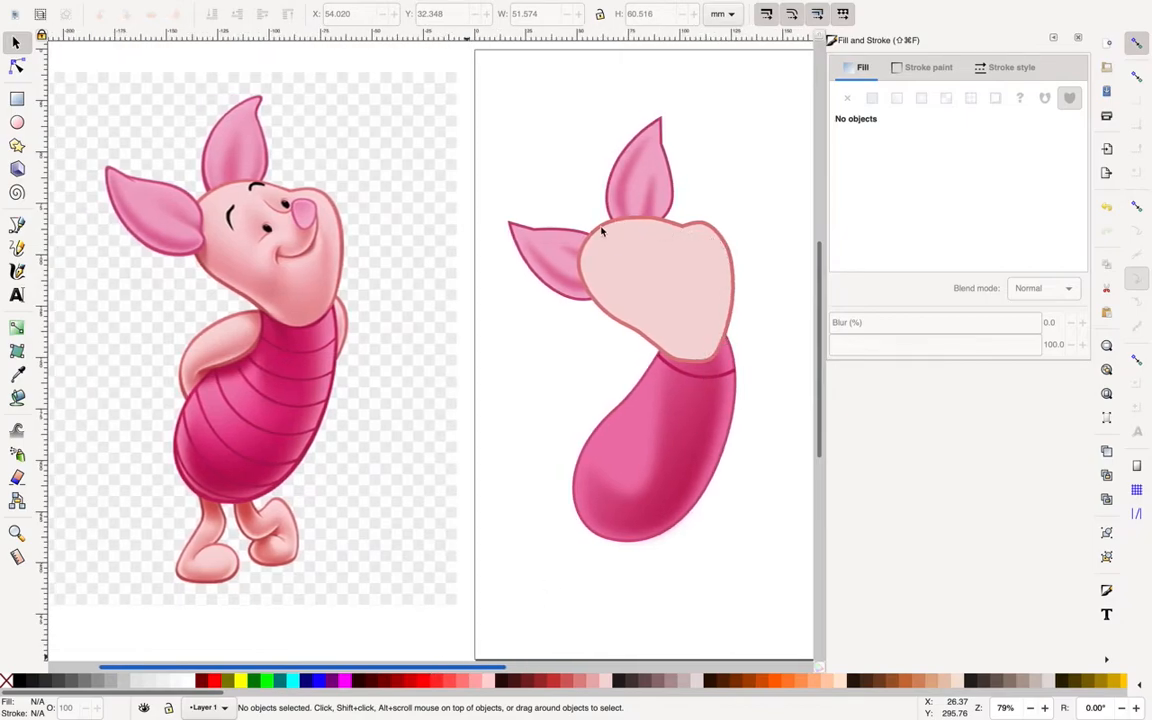
mouse_move(620, 202)
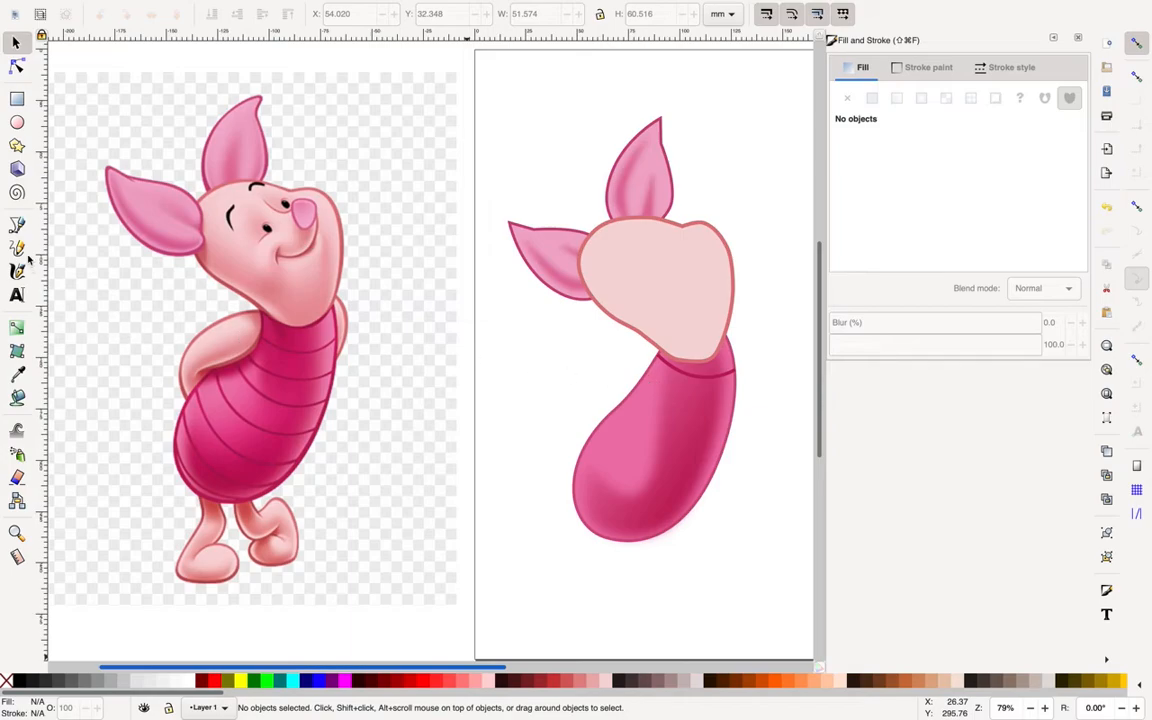
mouse_move(656, 300)
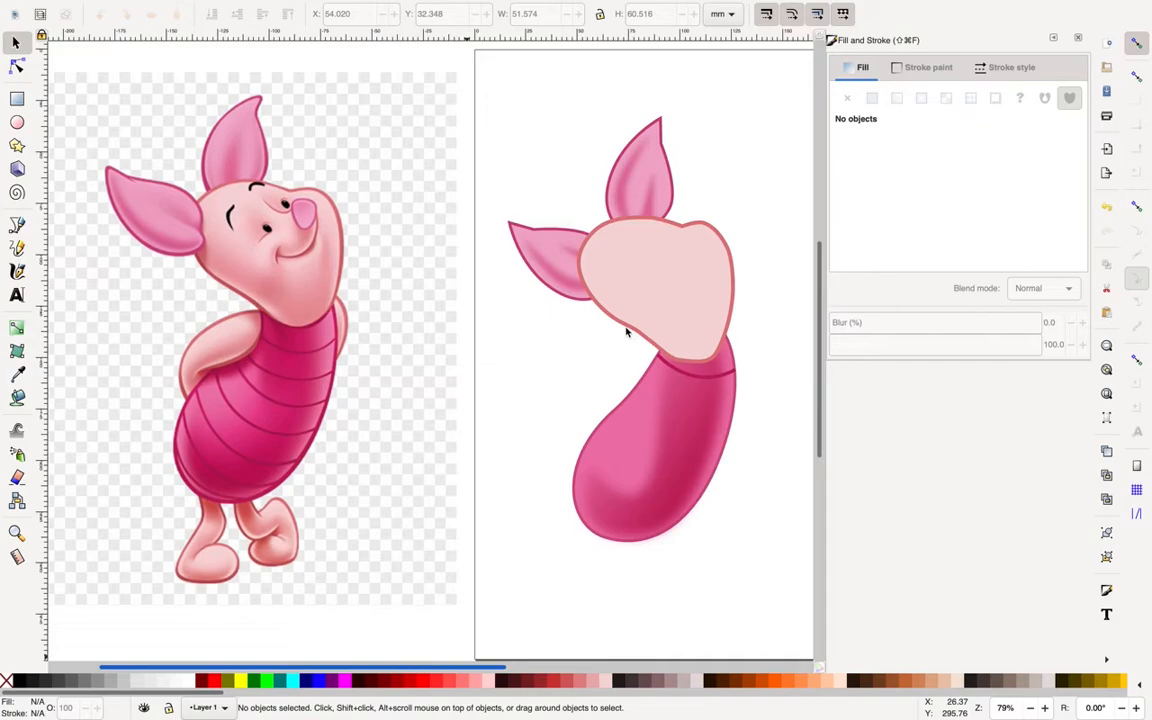
mouse_move(204, 174)
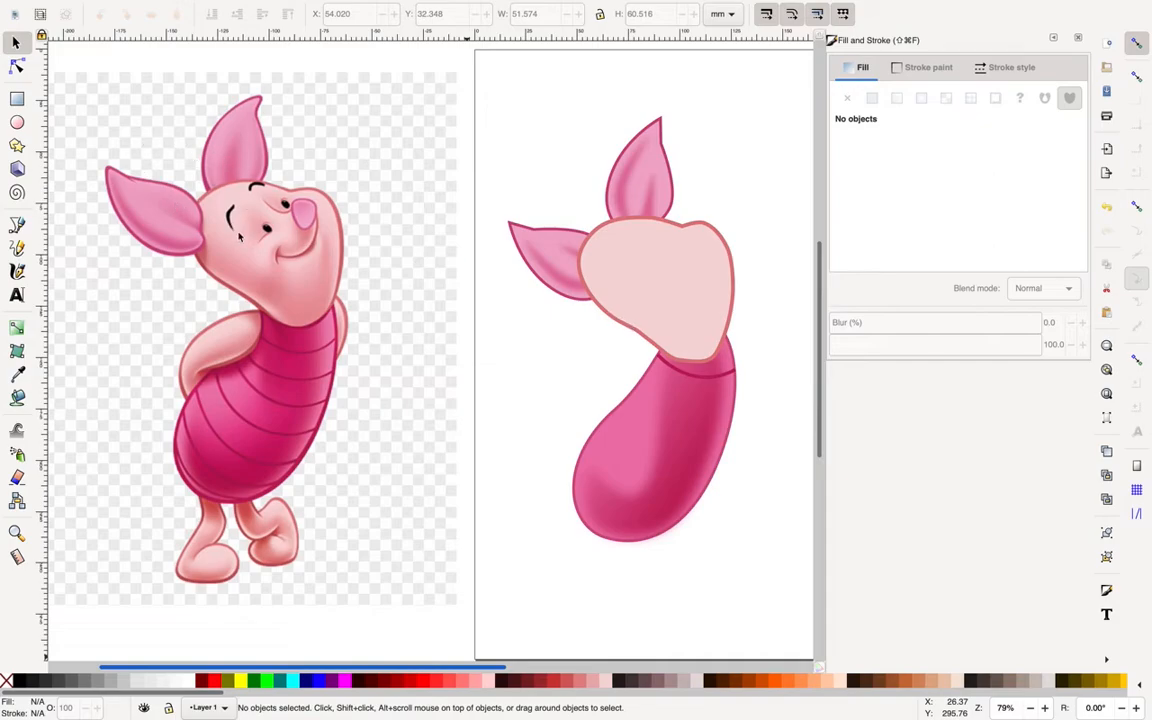
mouse_move(682, 262)
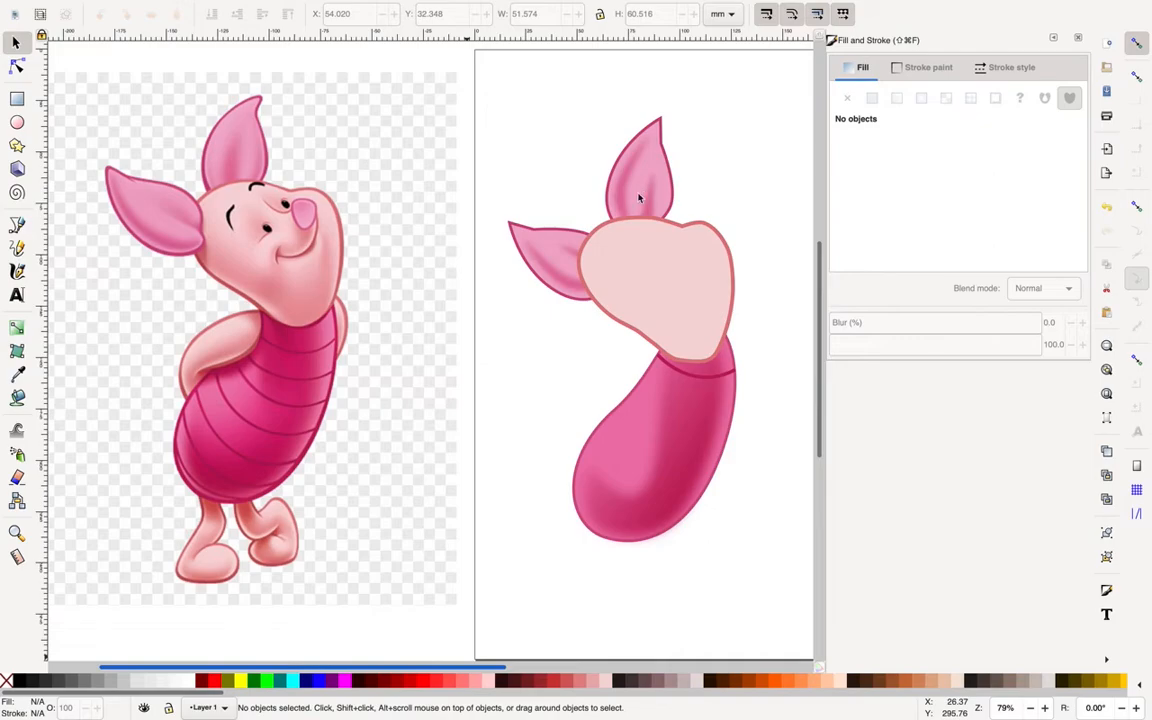
mouse_move(666, 300)
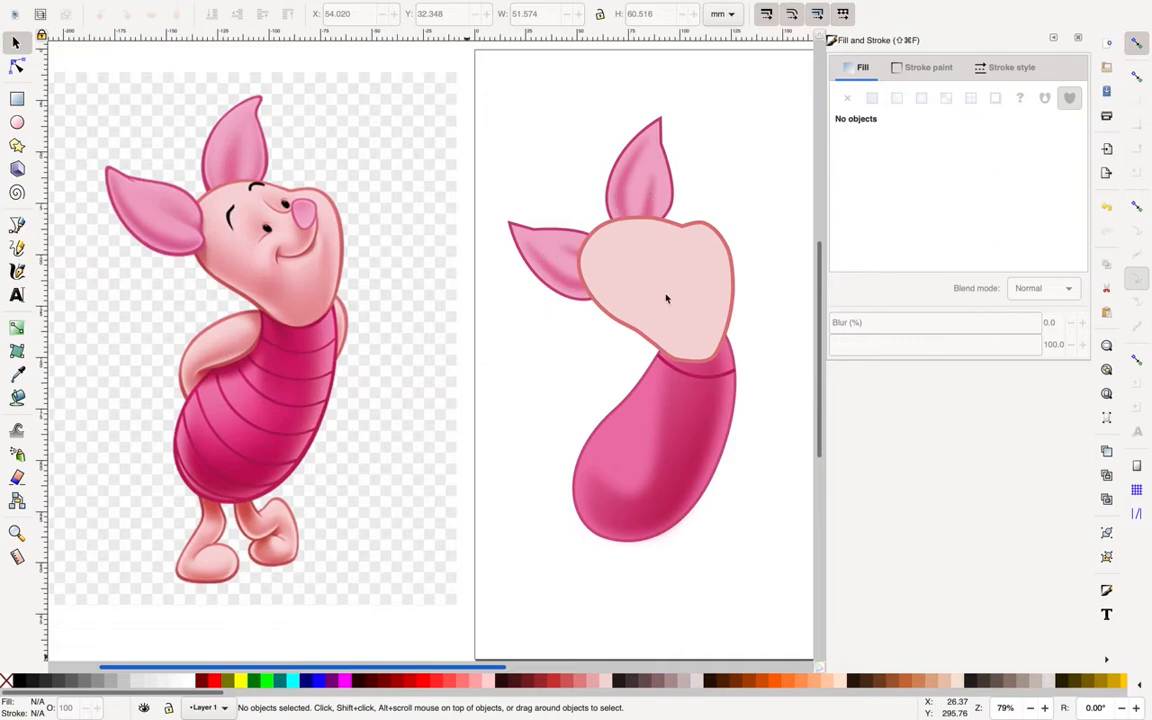
mouse_move(676, 276)
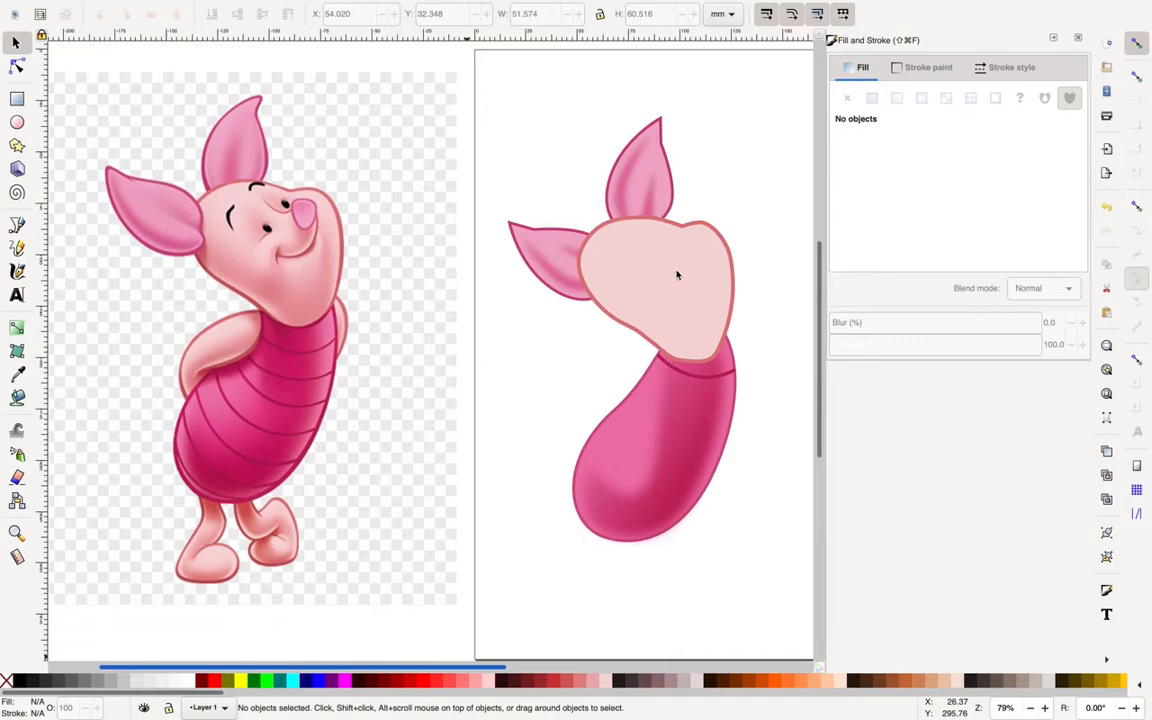
mouse_move(670, 270)
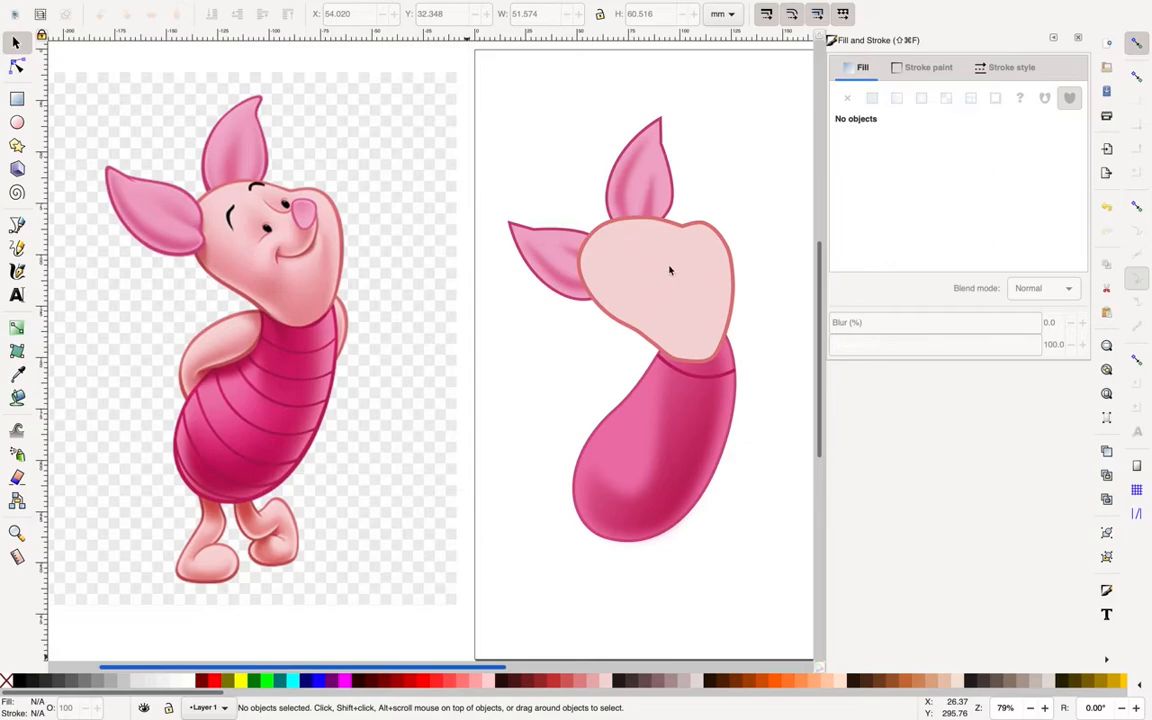
mouse_move(530, 272)
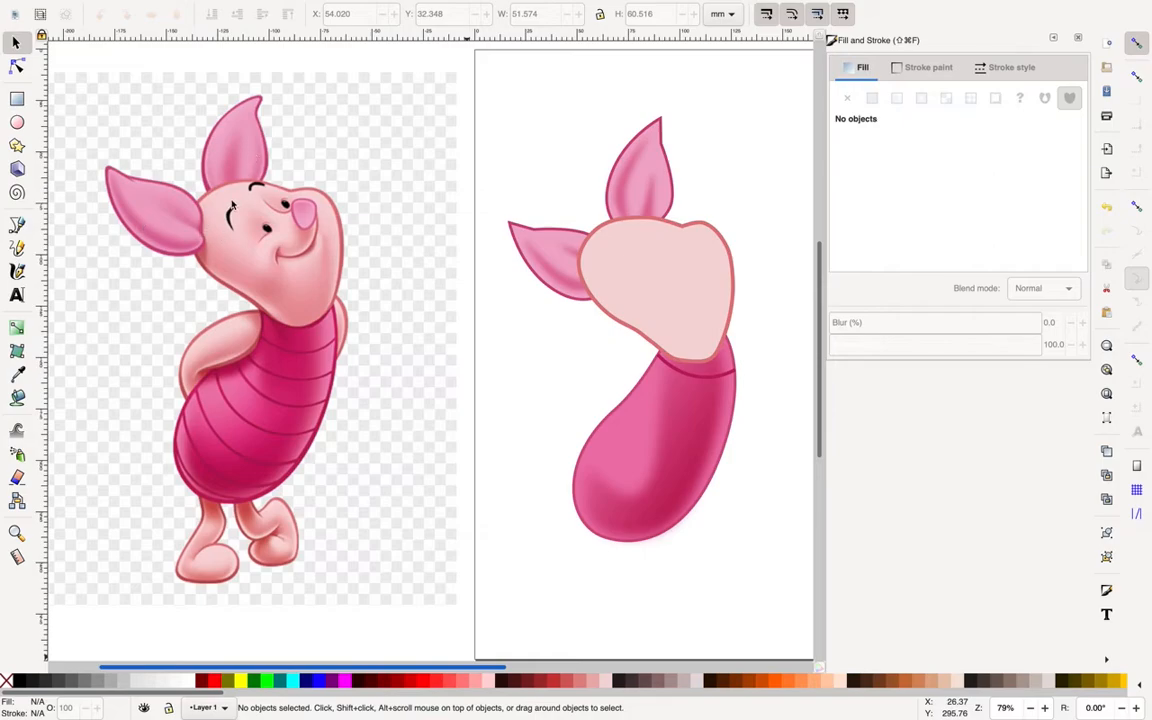
mouse_move(586, 248)
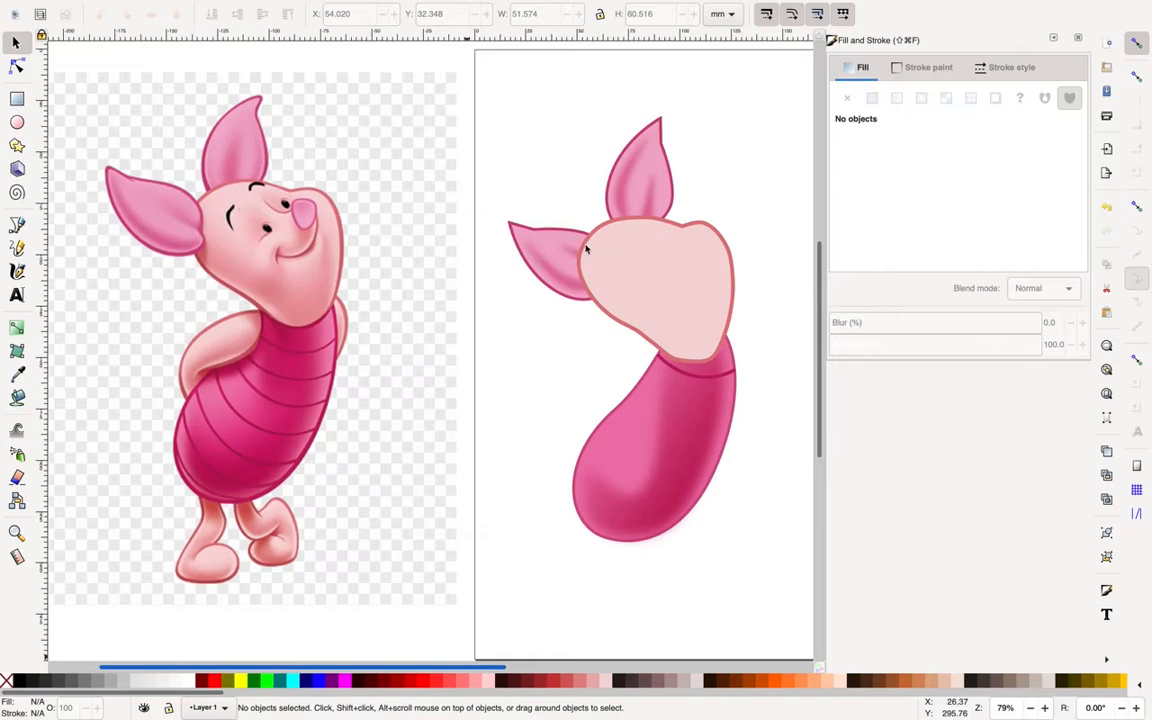
mouse_move(684, 244)
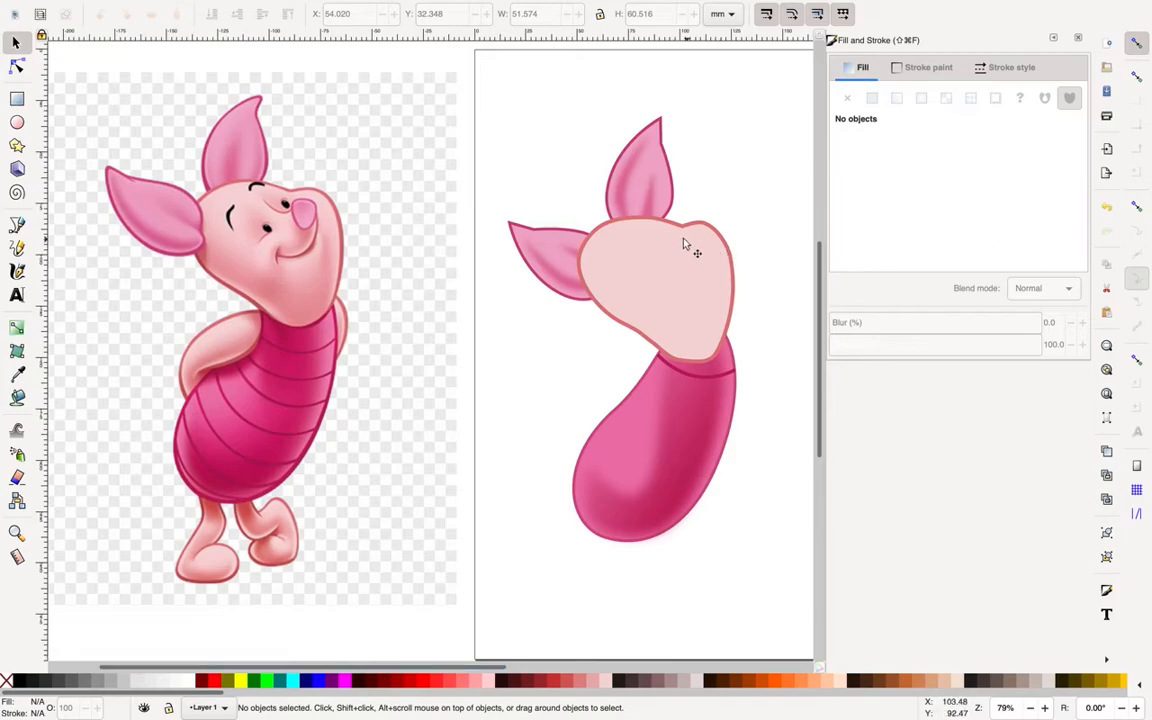
mouse_move(620, 236)
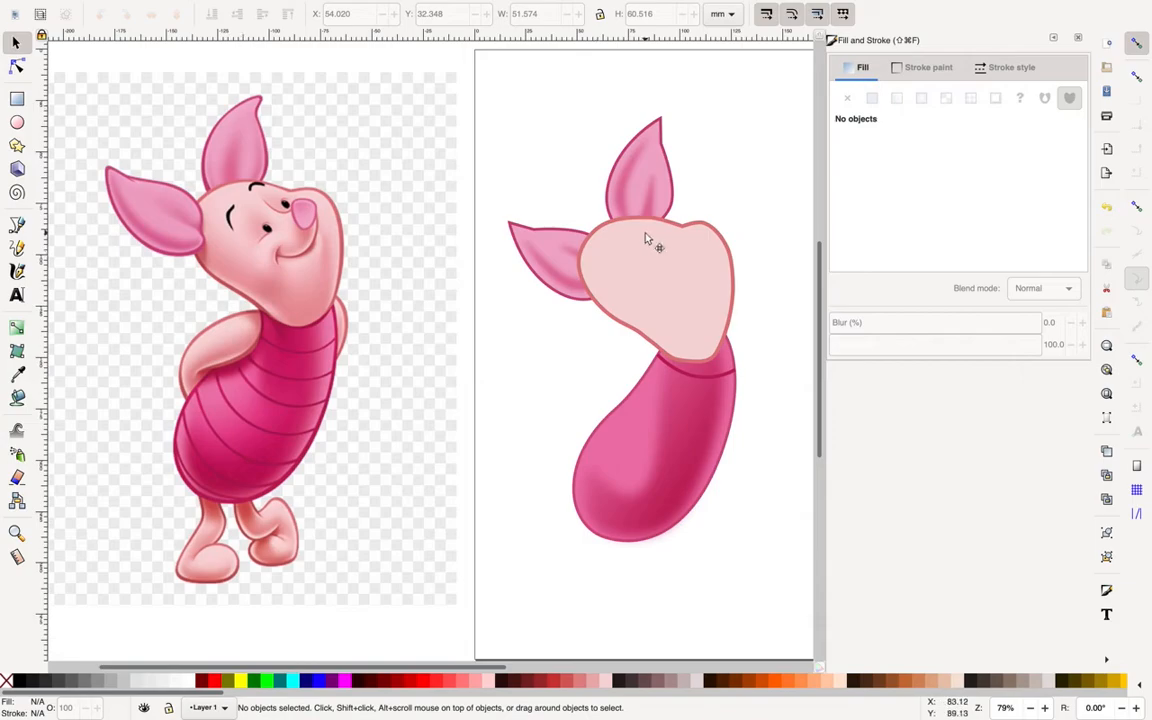
Lower the pale pink head path one step so the upper ear sits over it.
click(648, 240)
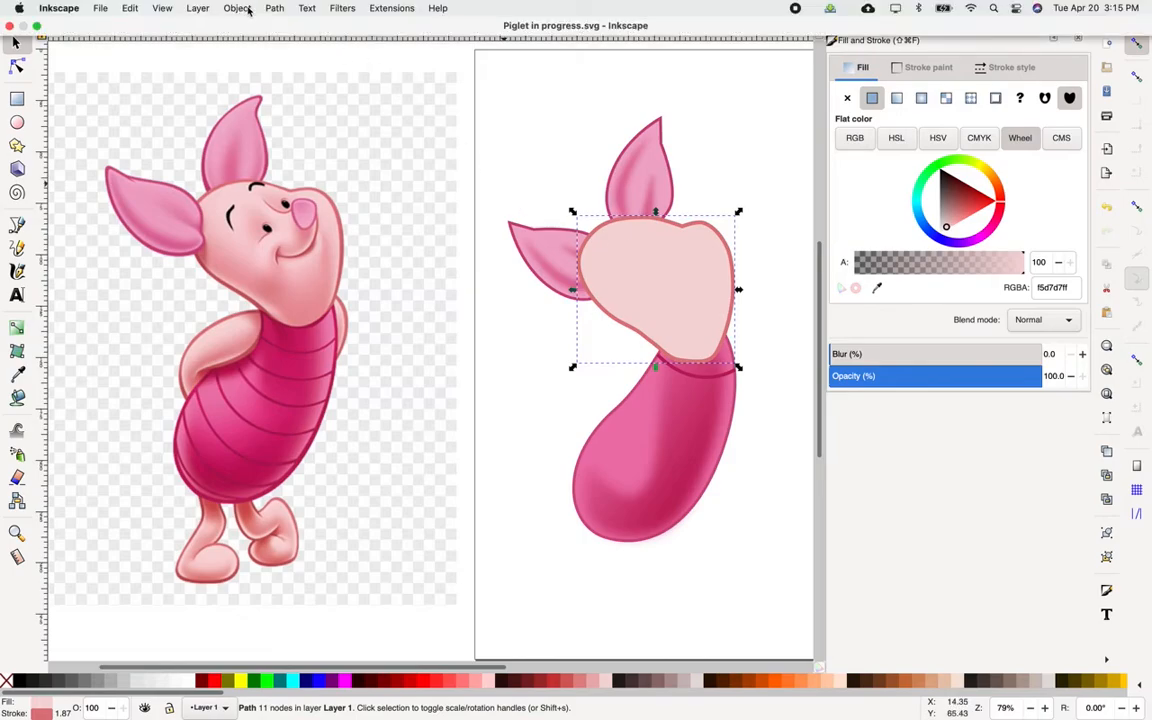
click(236, 8)
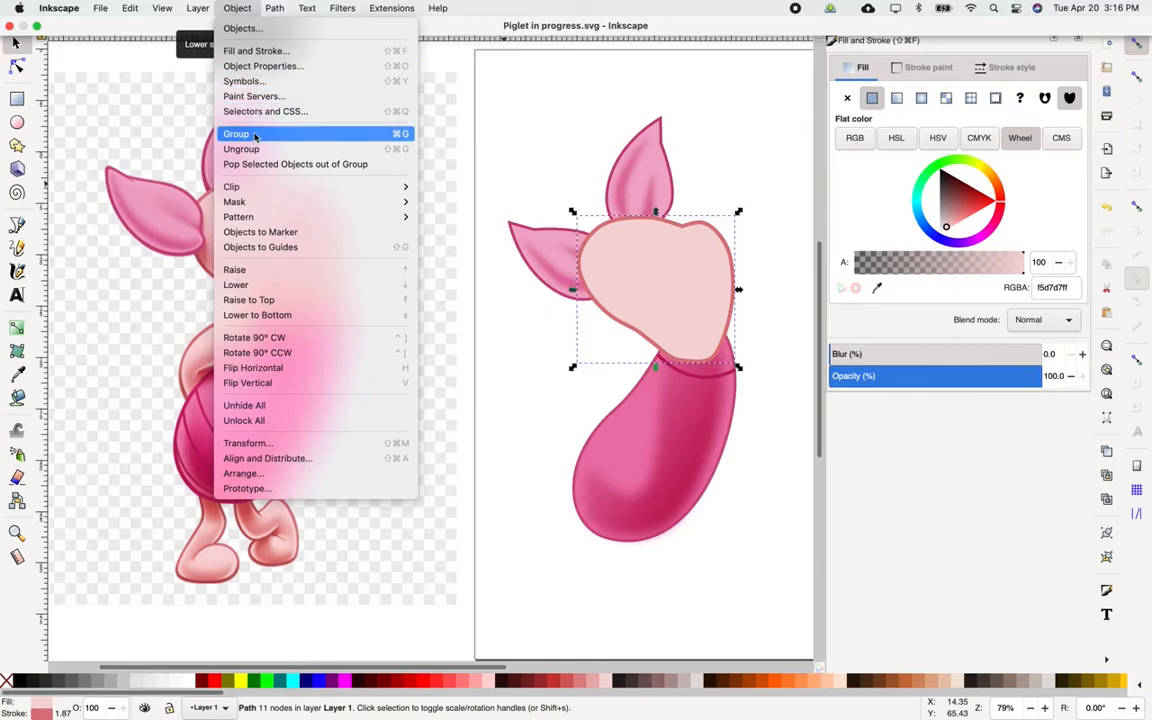
mouse_move(264, 284)
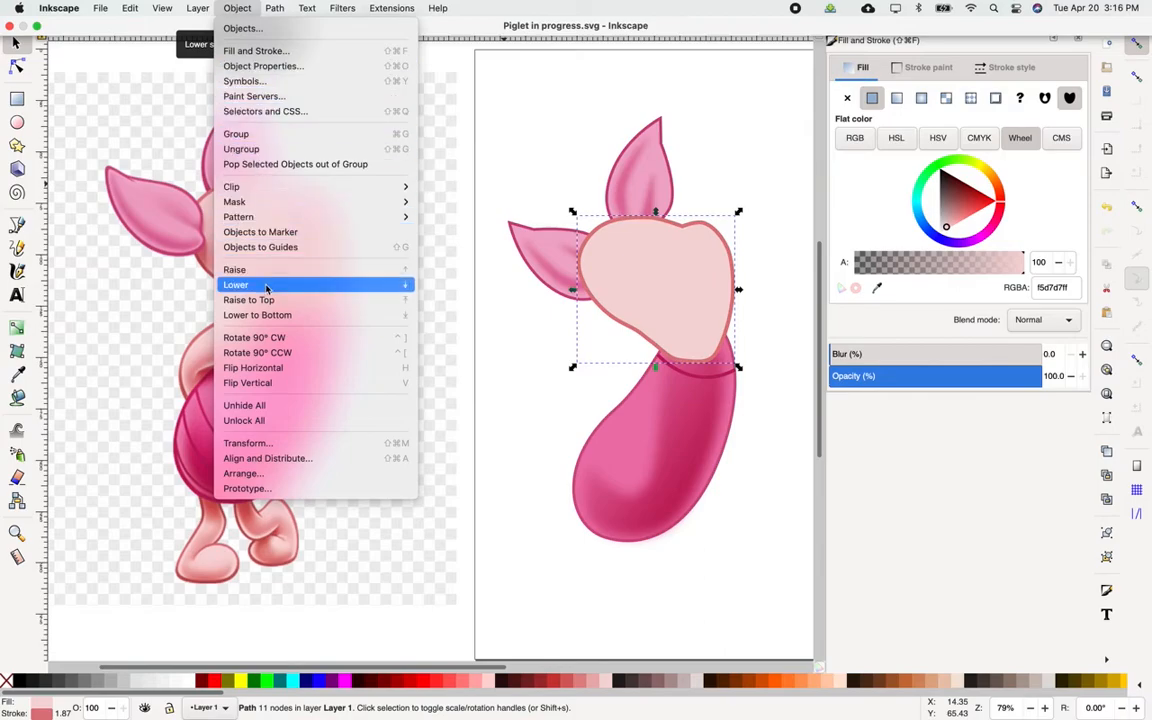
click(236, 284)
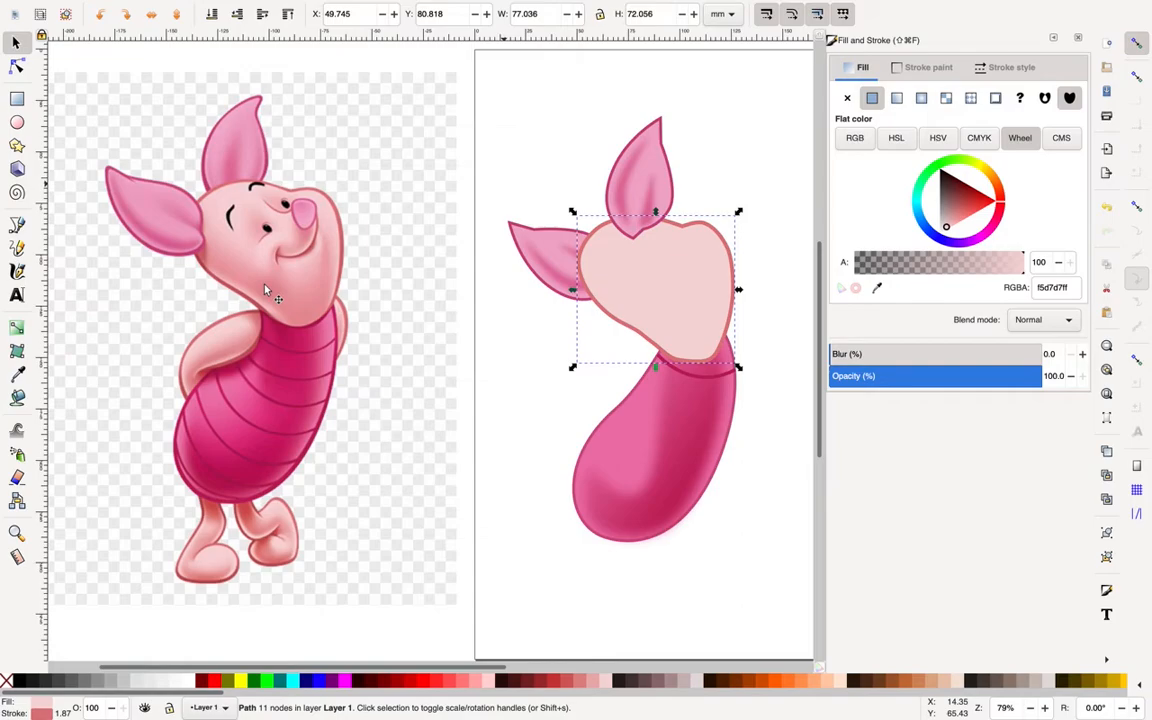
mouse_move(628, 194)
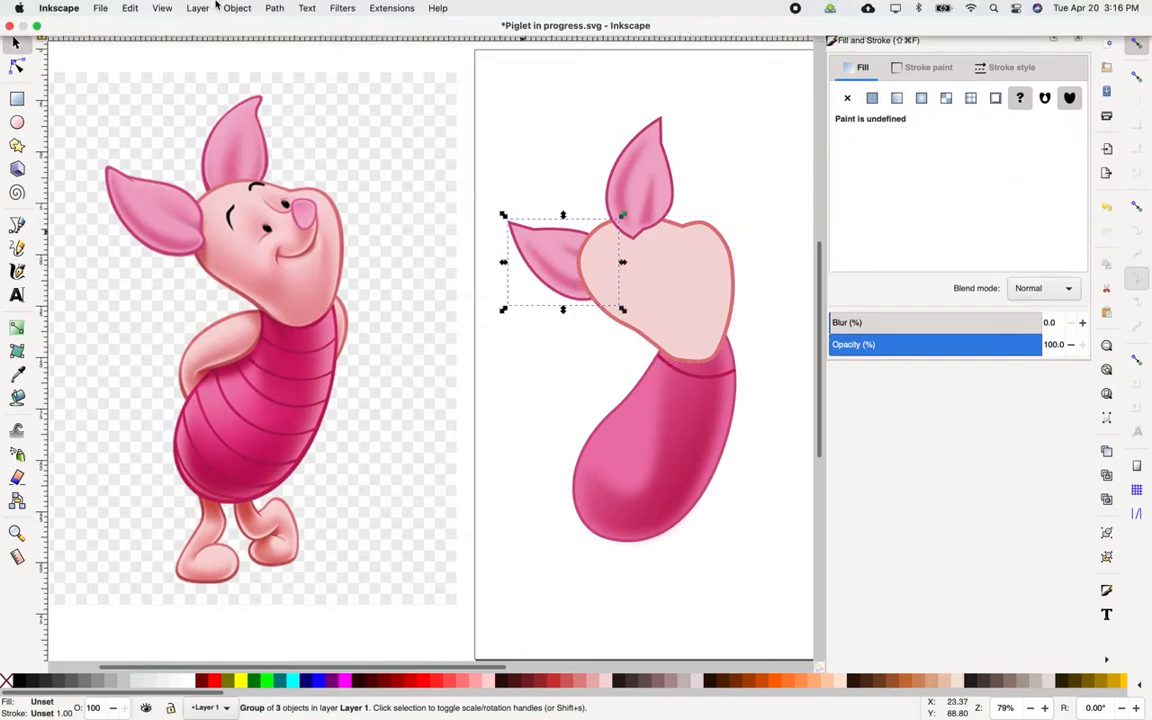
click(236, 8)
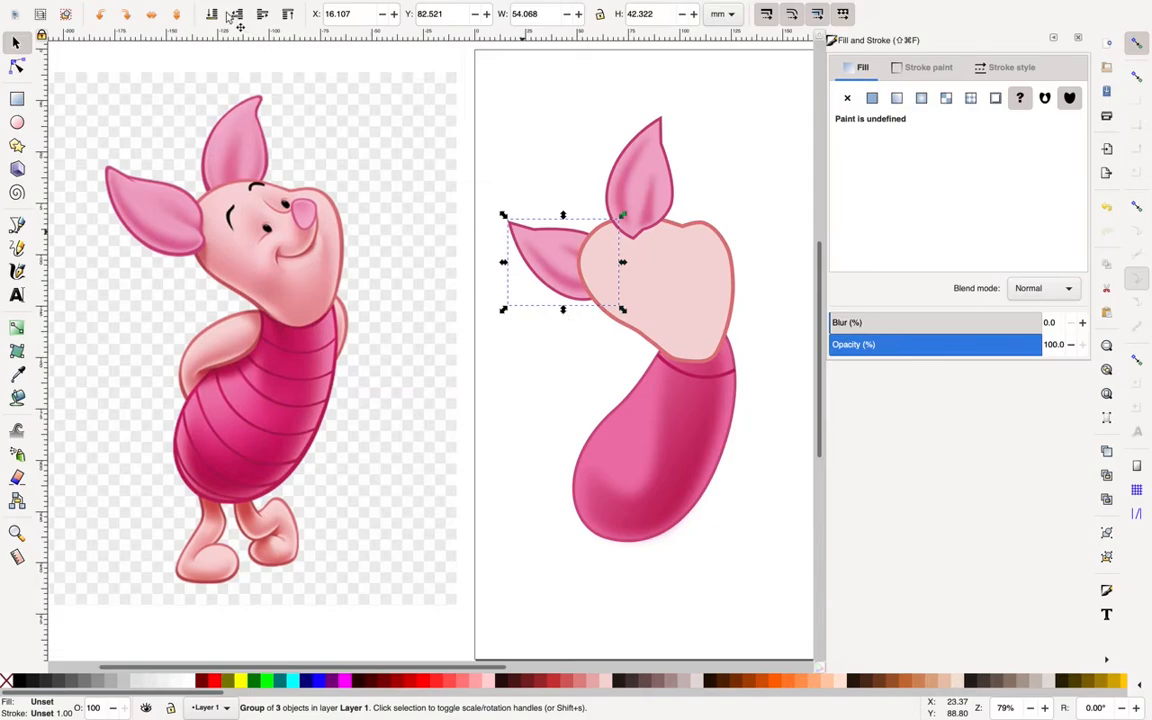
click(236, 8)
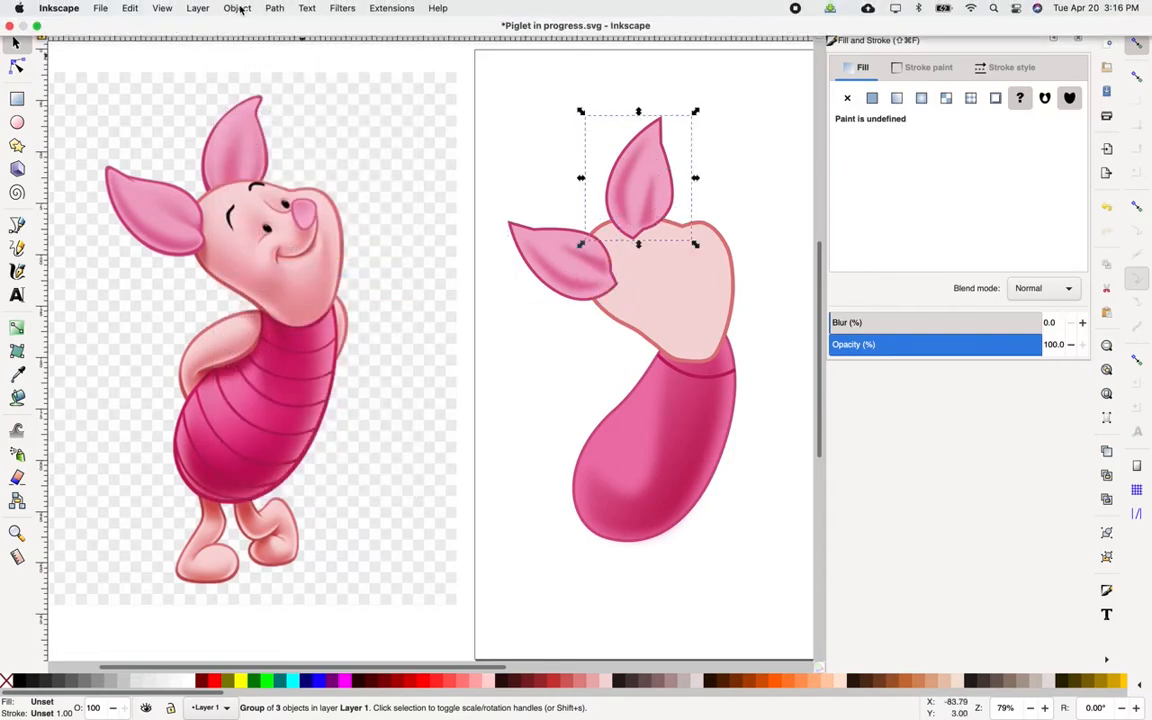
Lower the selected top ear group one step, tucking its base behind the head.
click(236, 8)
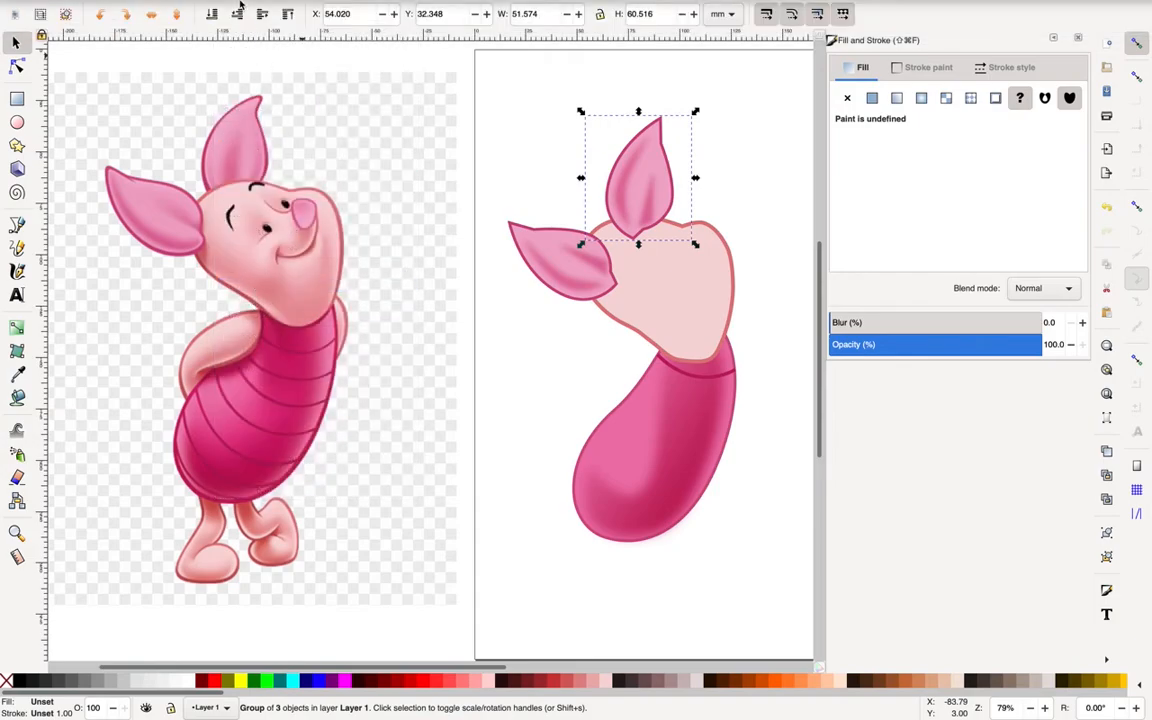
click(236, 8)
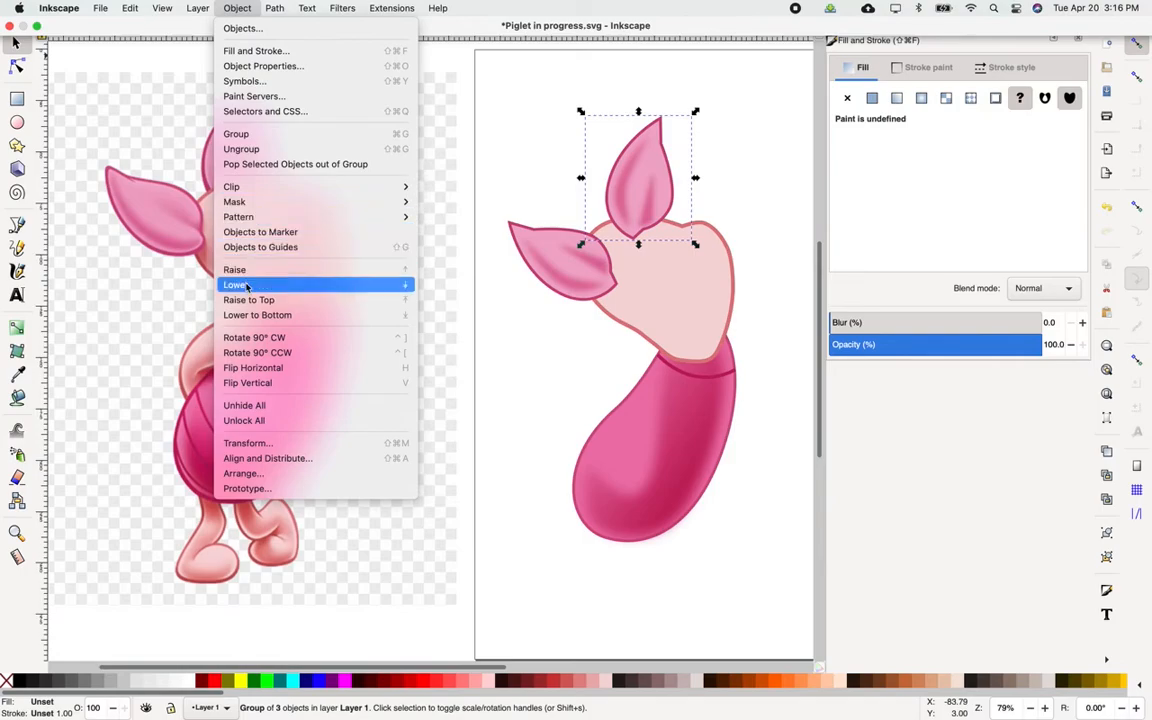
click(236, 284)
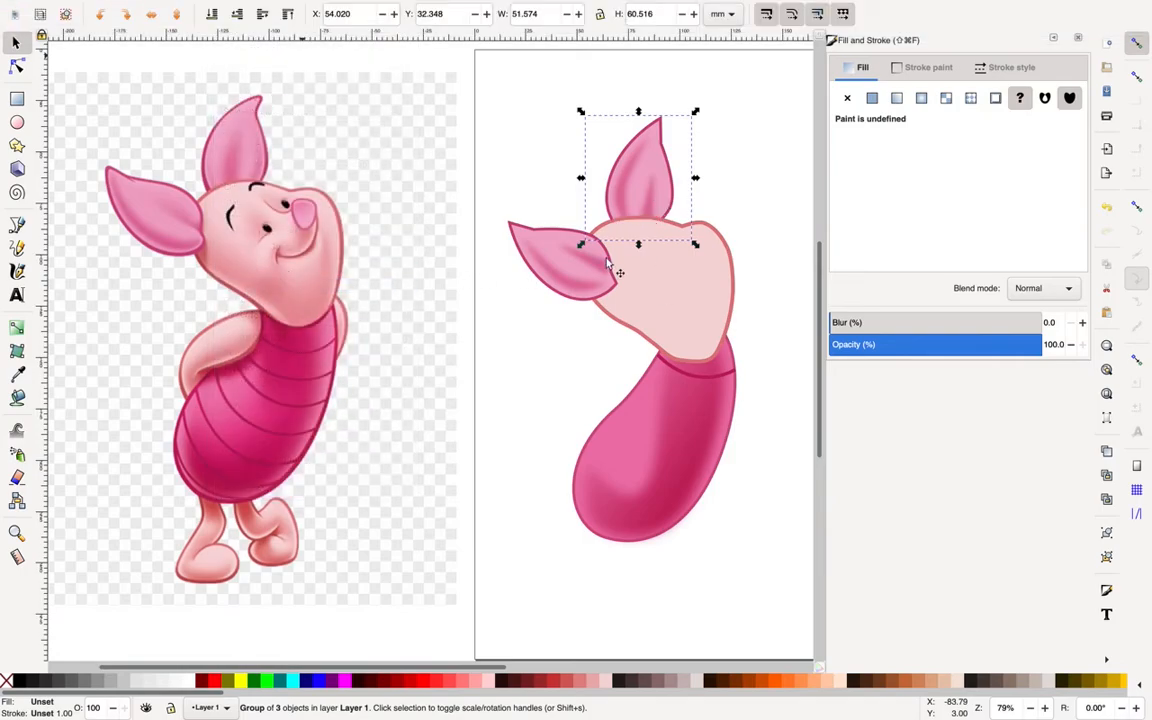
mouse_move(692, 318)
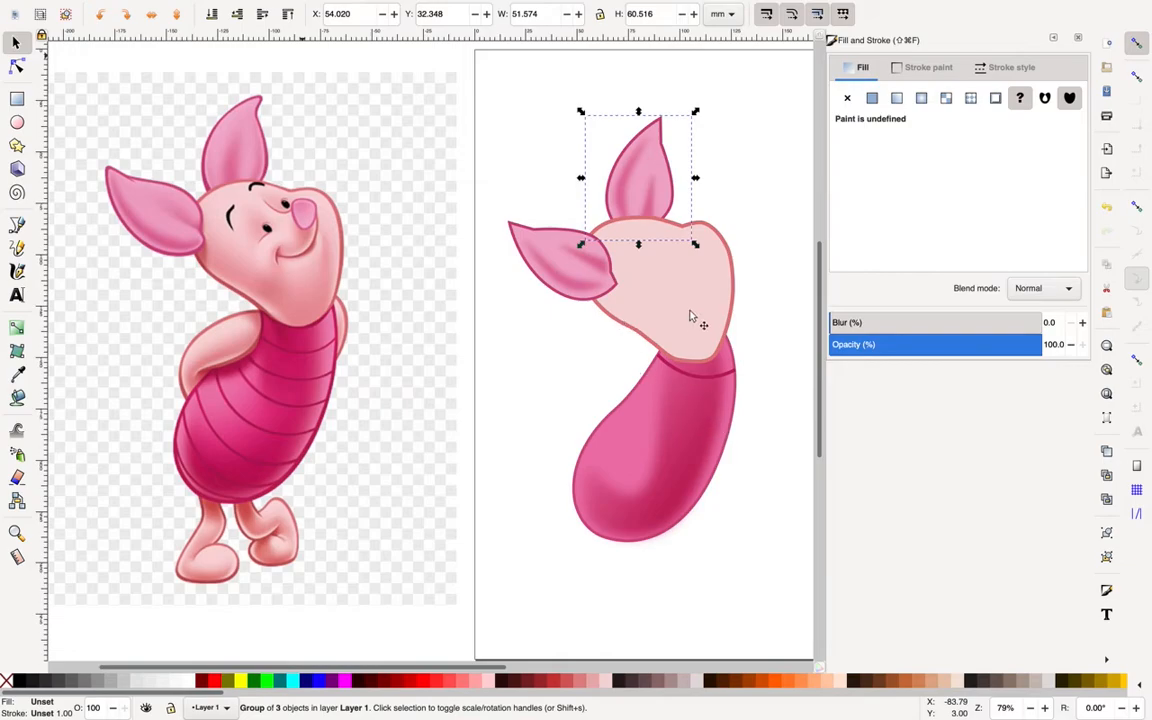
mouse_move(642, 308)
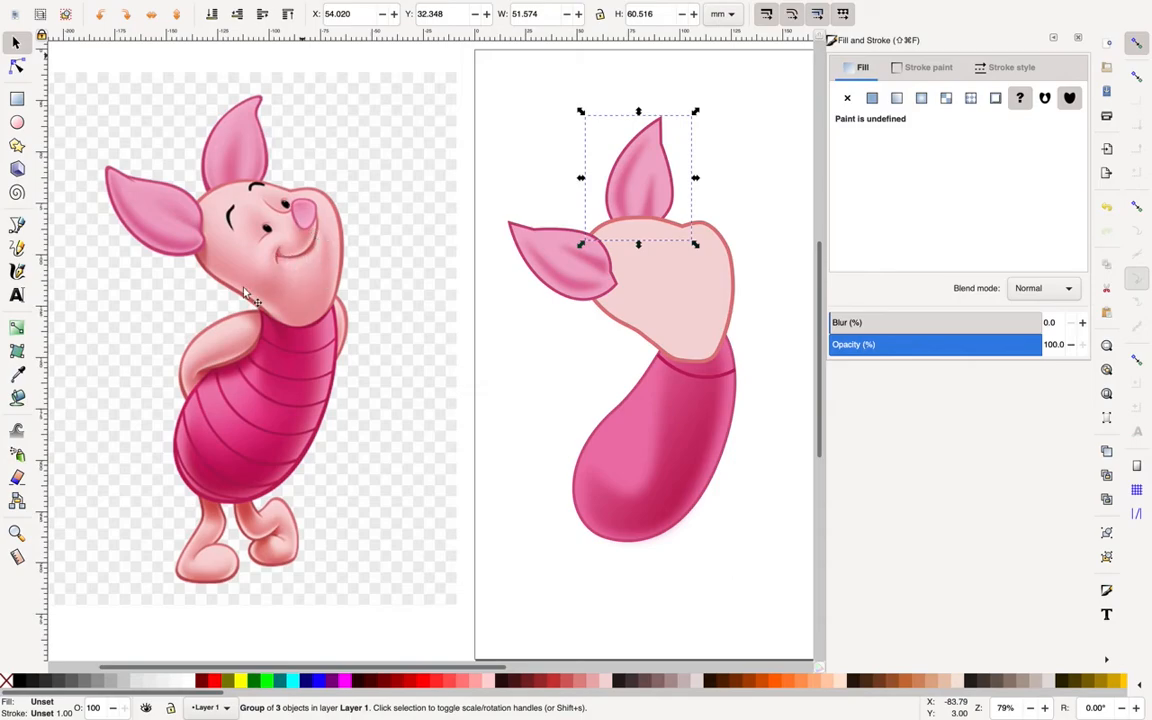
mouse_move(288, 318)
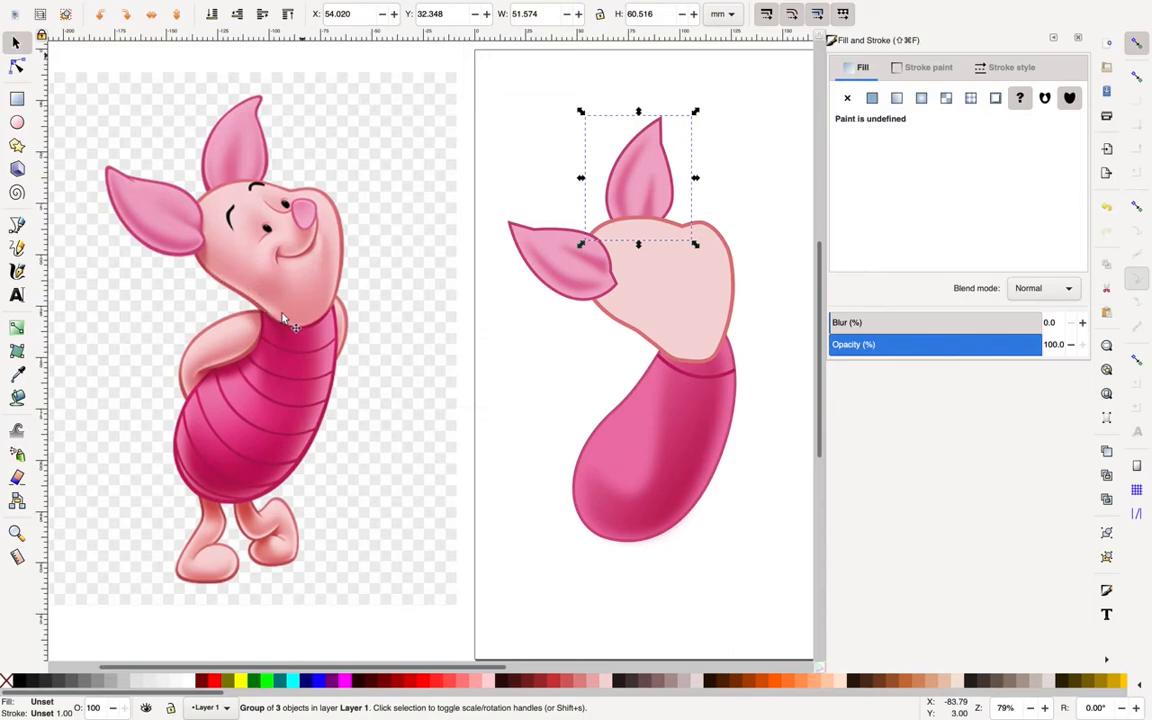
mouse_move(284, 304)
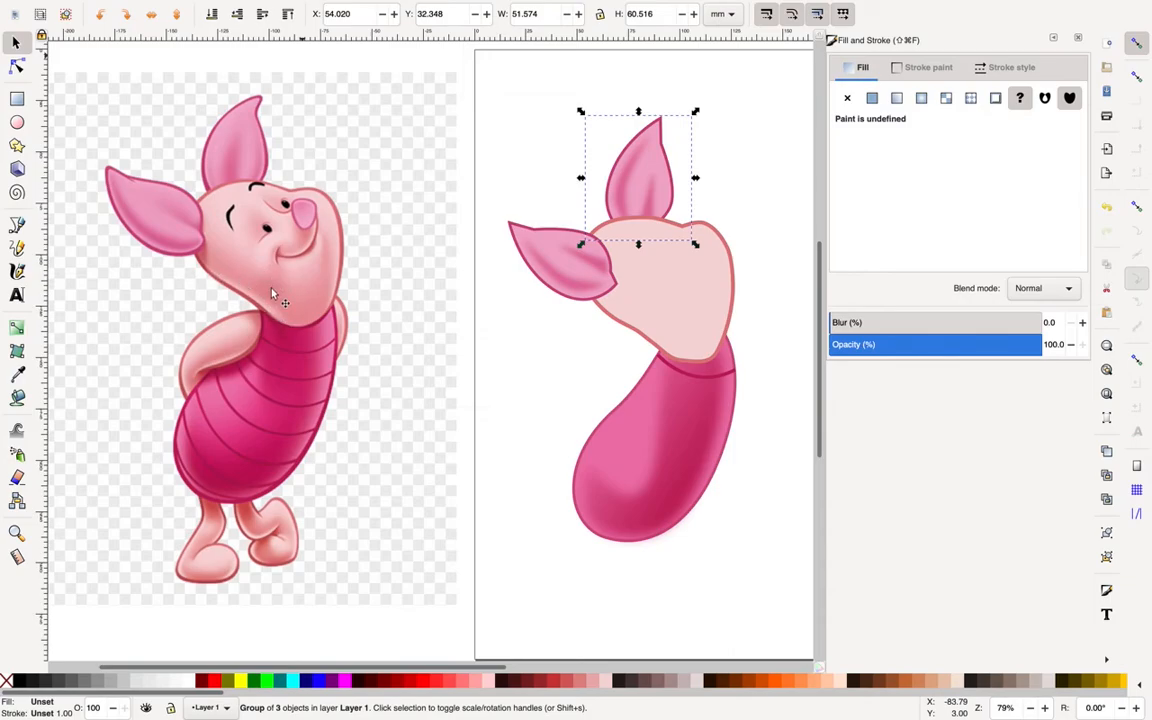
mouse_move(244, 532)
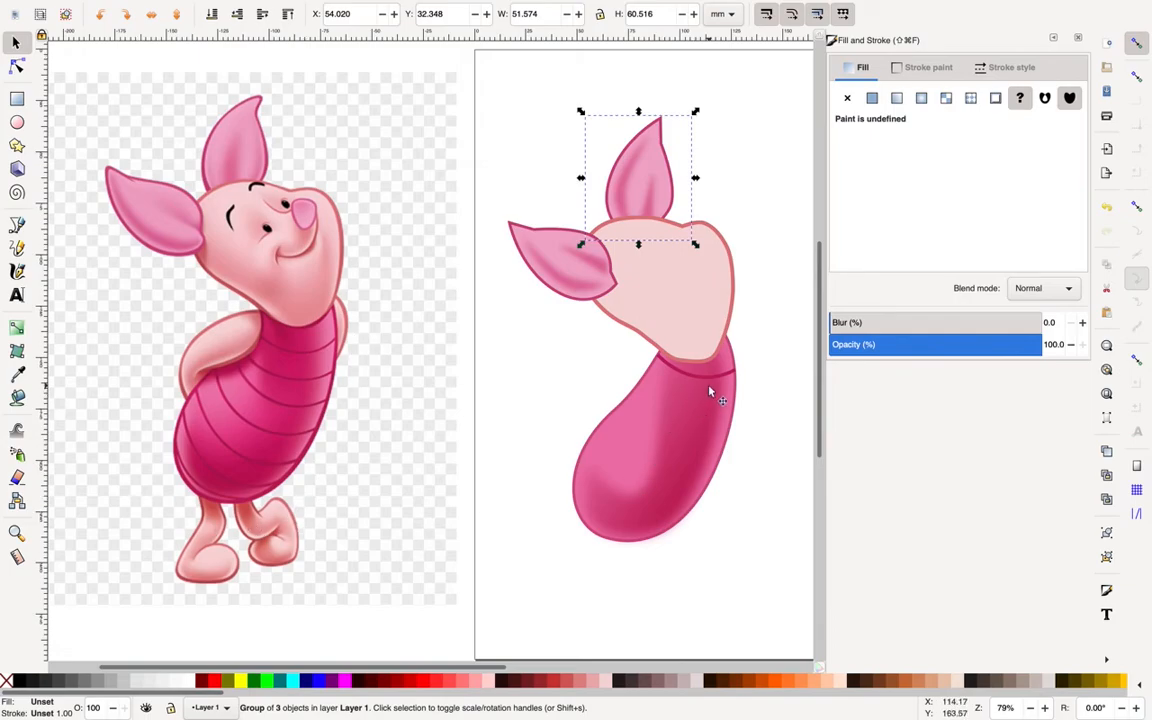
mouse_move(700, 388)
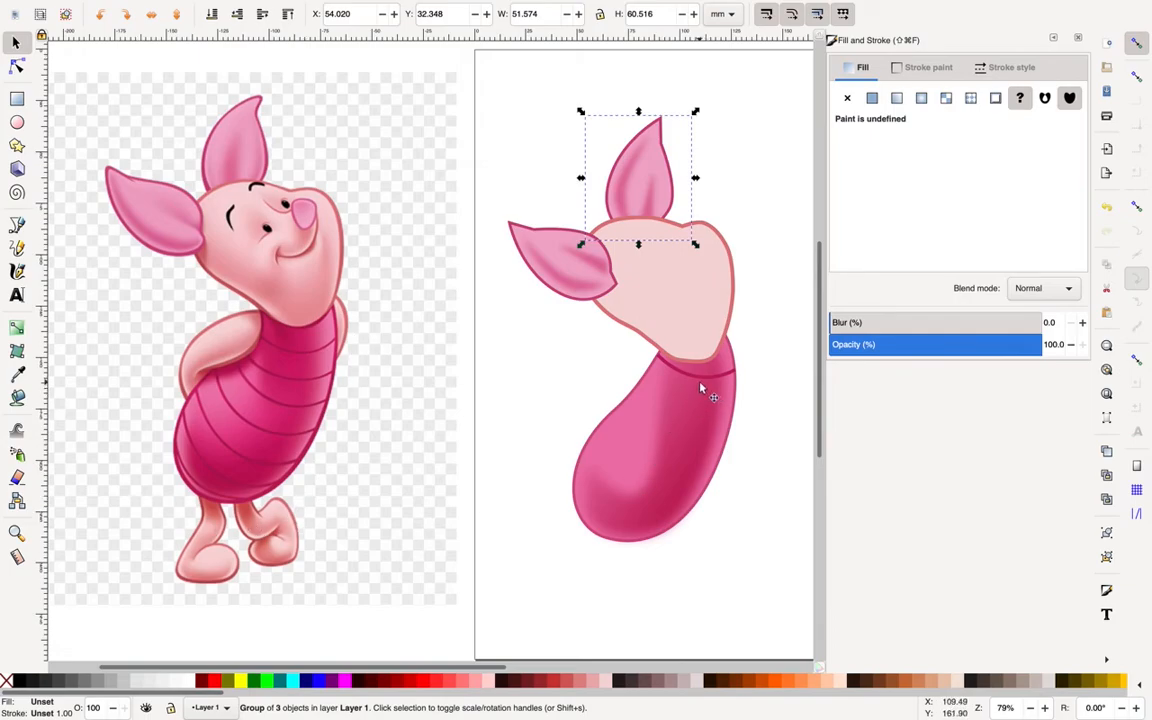
mouse_move(300, 324)
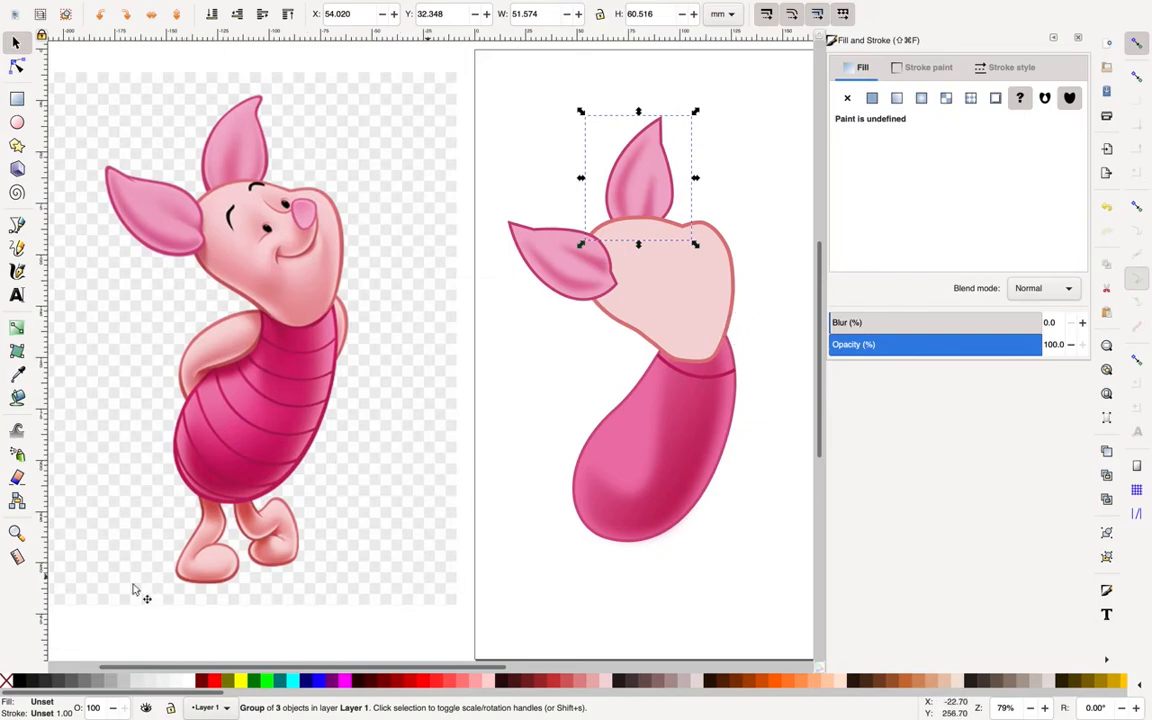
mouse_move(146, 468)
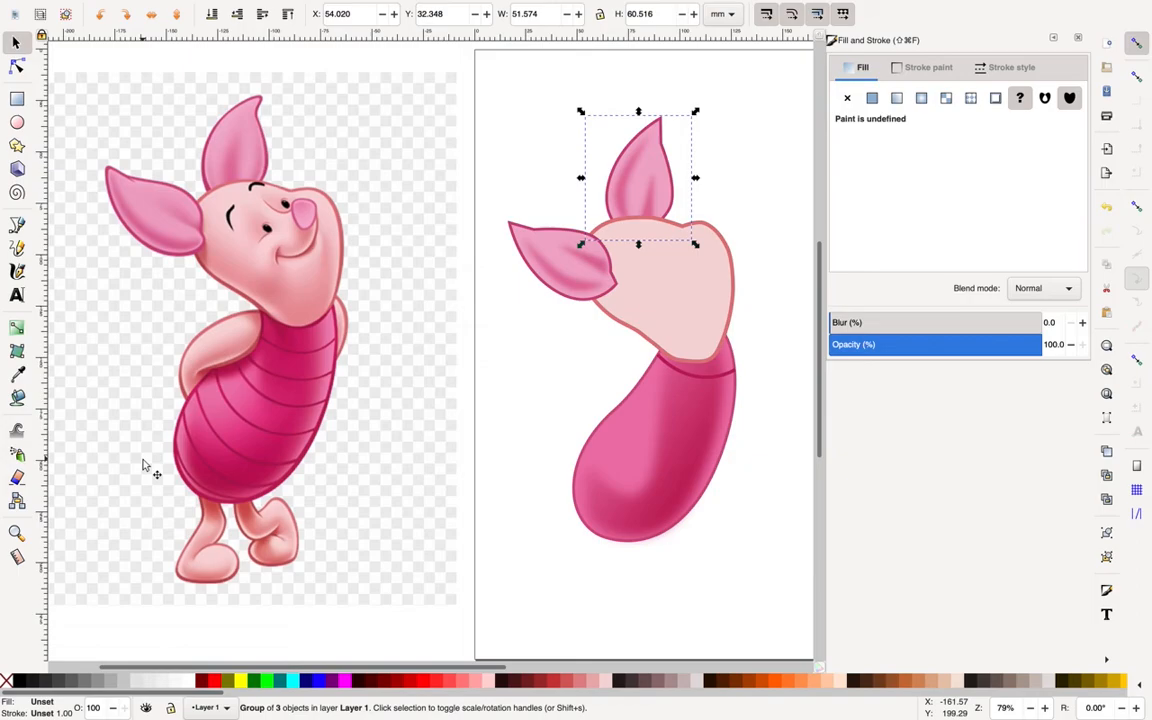
mouse_move(392, 434)
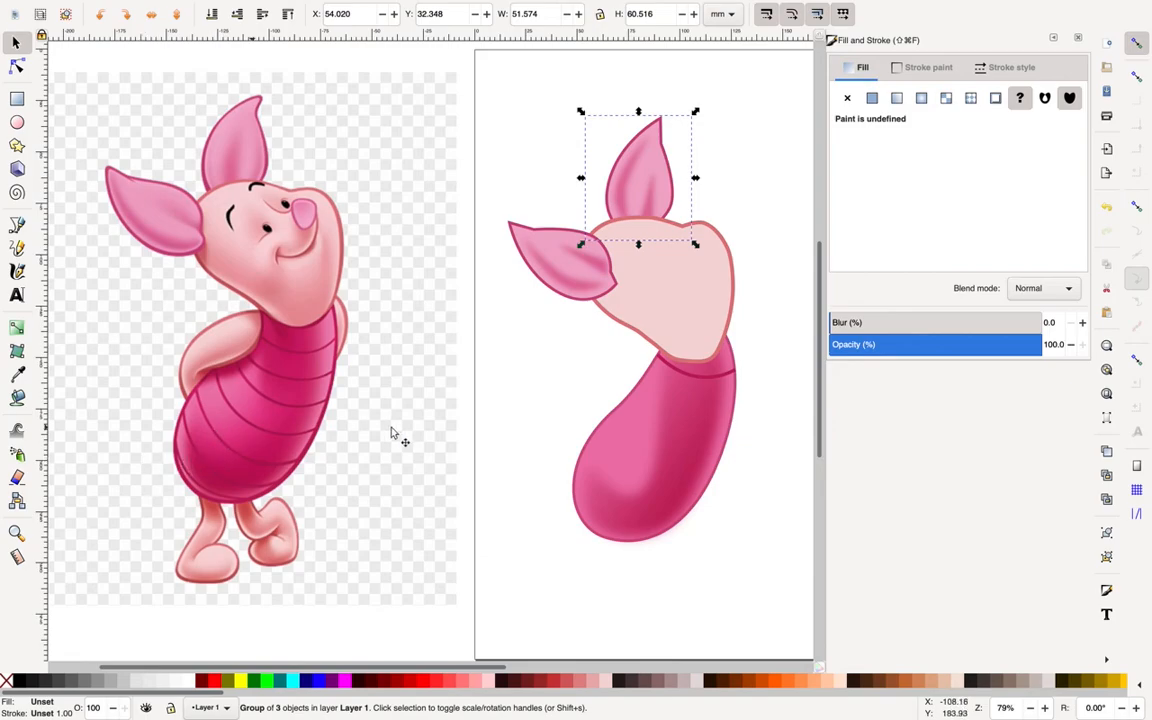
mouse_move(720, 596)
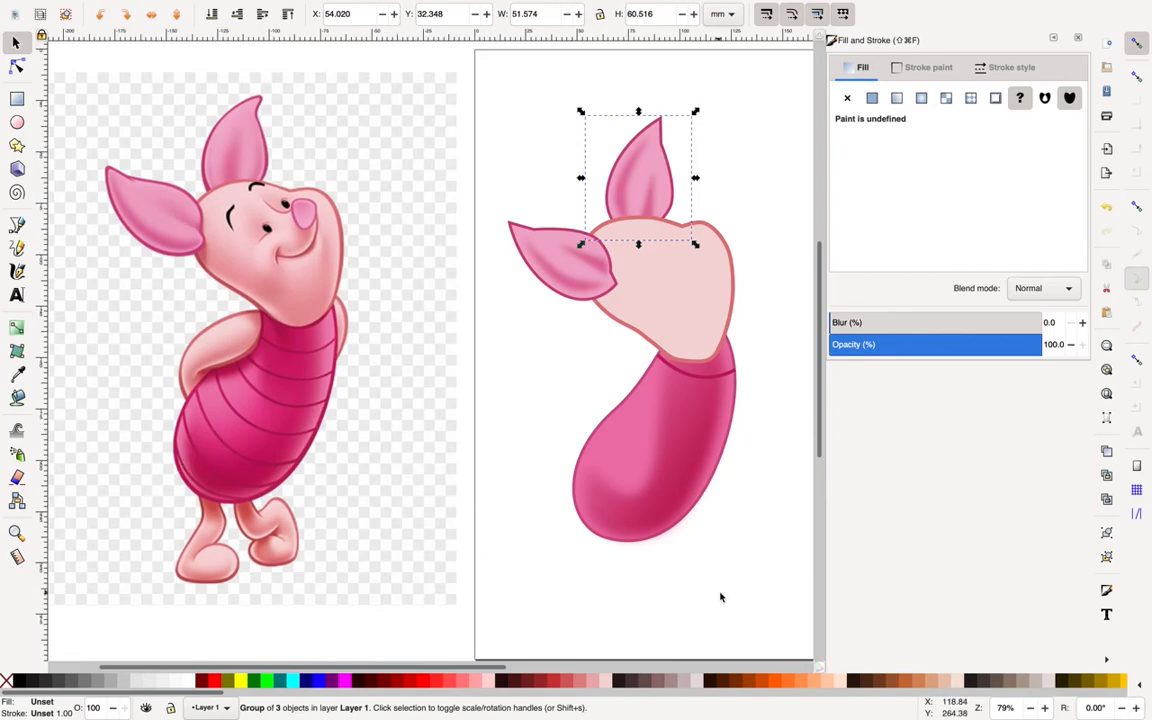